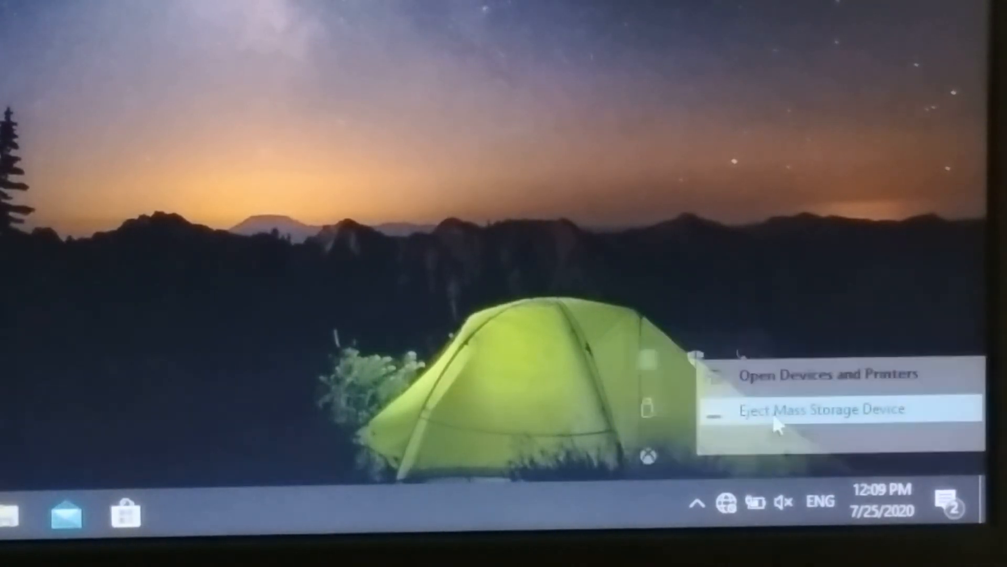
Eject the USB Mass Storage Device from the Safely Remove Hardware tray menu
{"action": "left_click", "coordinate": [823, 408]}
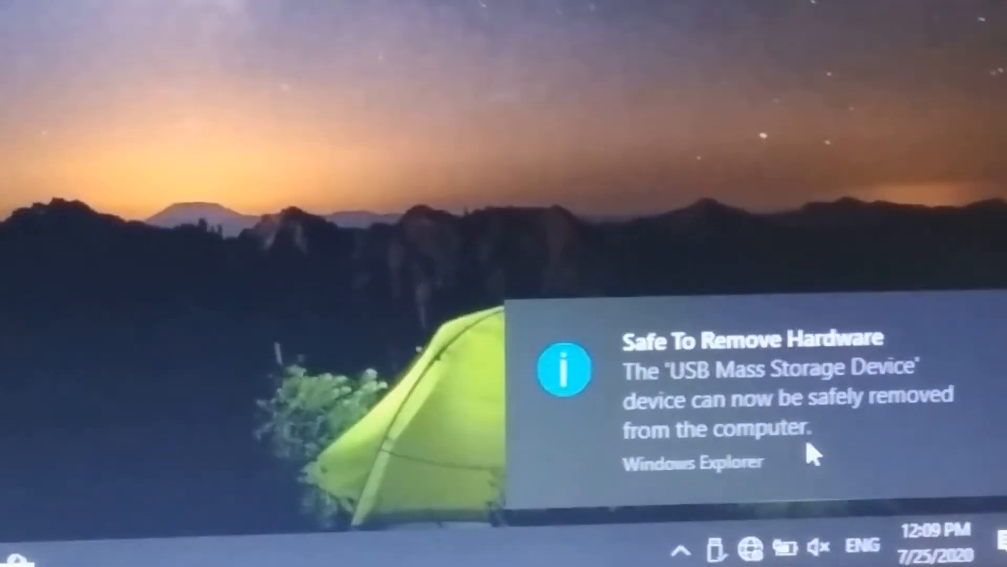